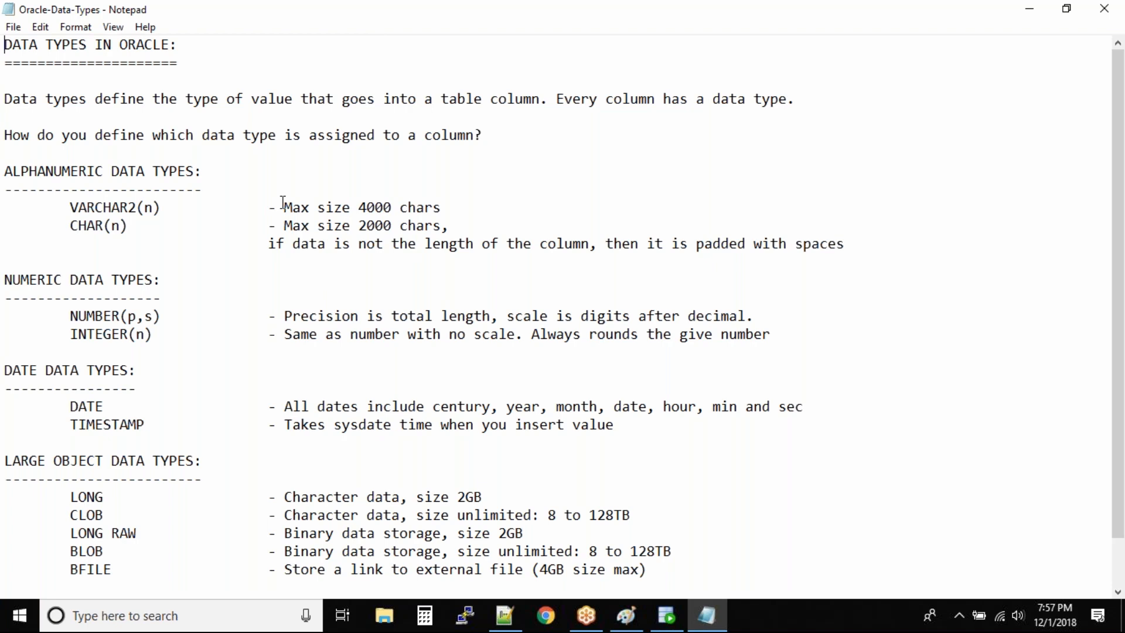
mouse_move(171, 223)
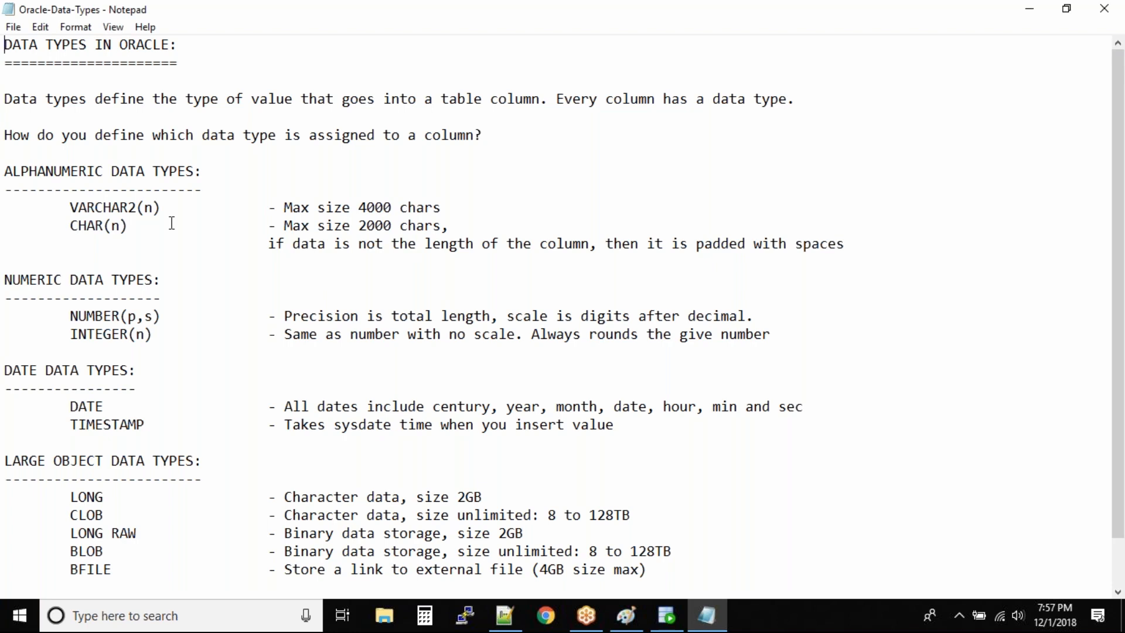
- Highlight the sentence defining a data type as the value type stored in a table column
drag(3, 98, 136, 98)
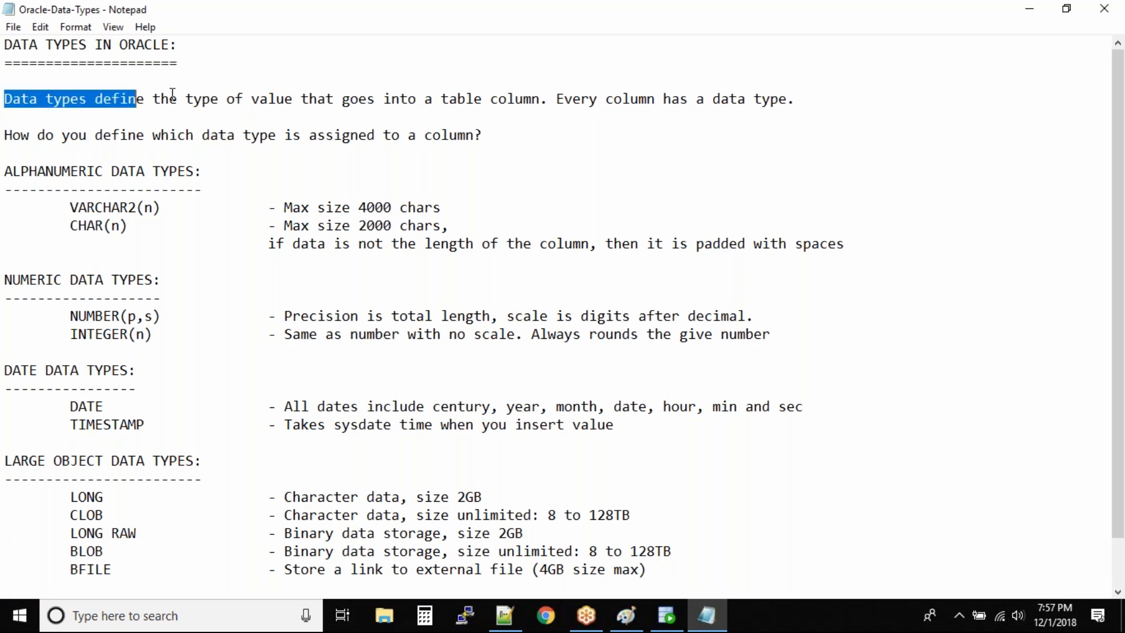
drag(127, 99, 545, 98)
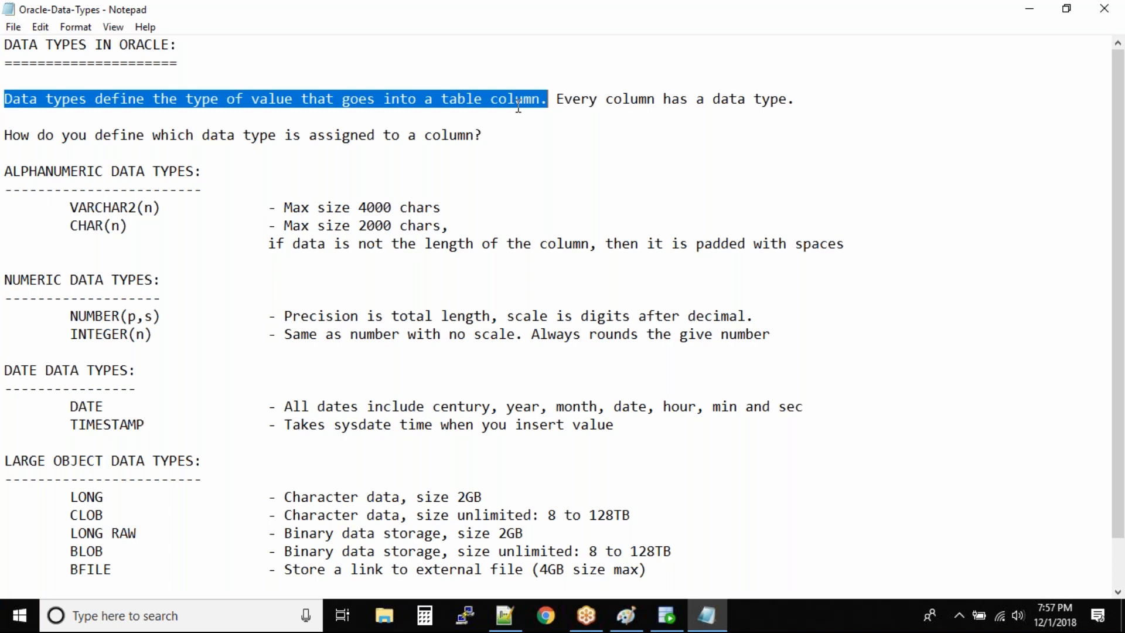
mouse_move(318, 176)
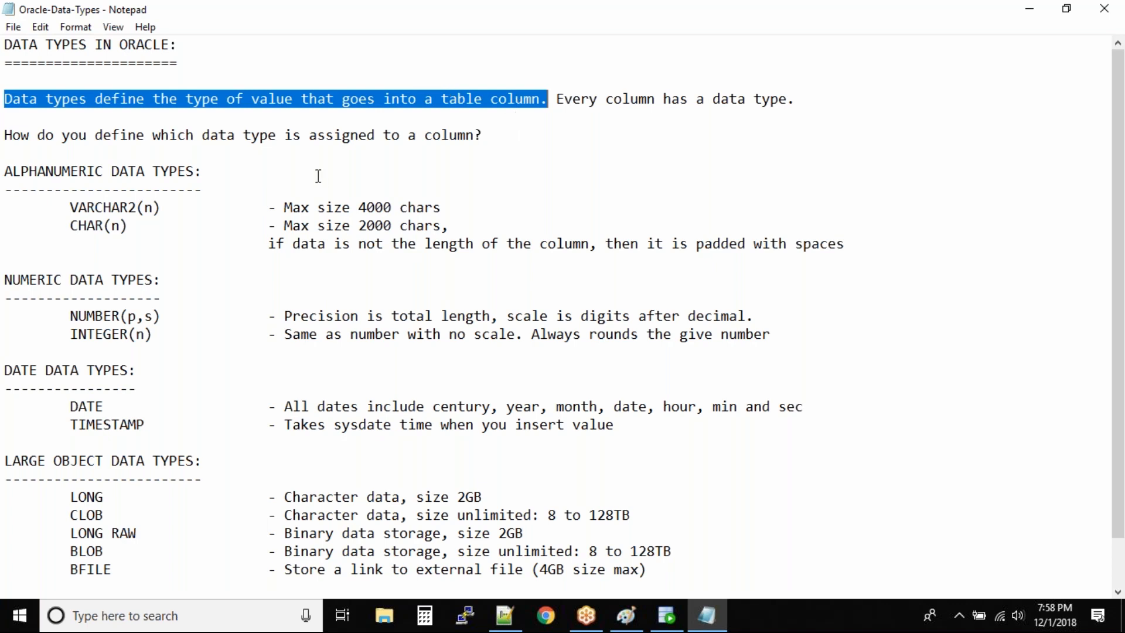
mouse_move(417, 134)
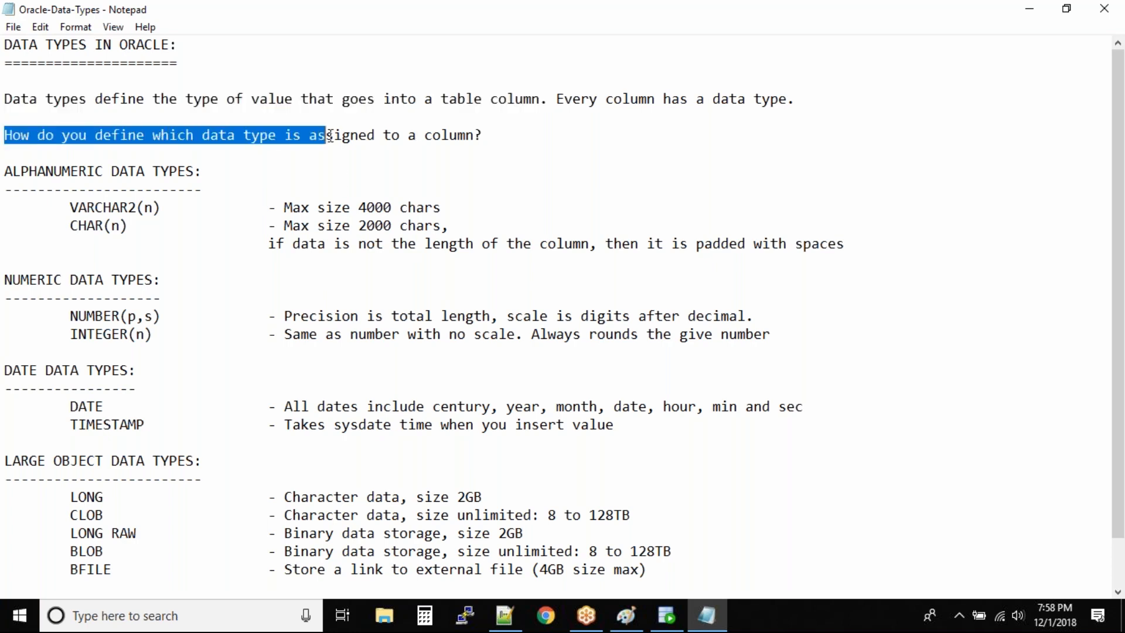
- Highlight the line 'How do you define which data type is assigned to a column?'
click(491, 135)
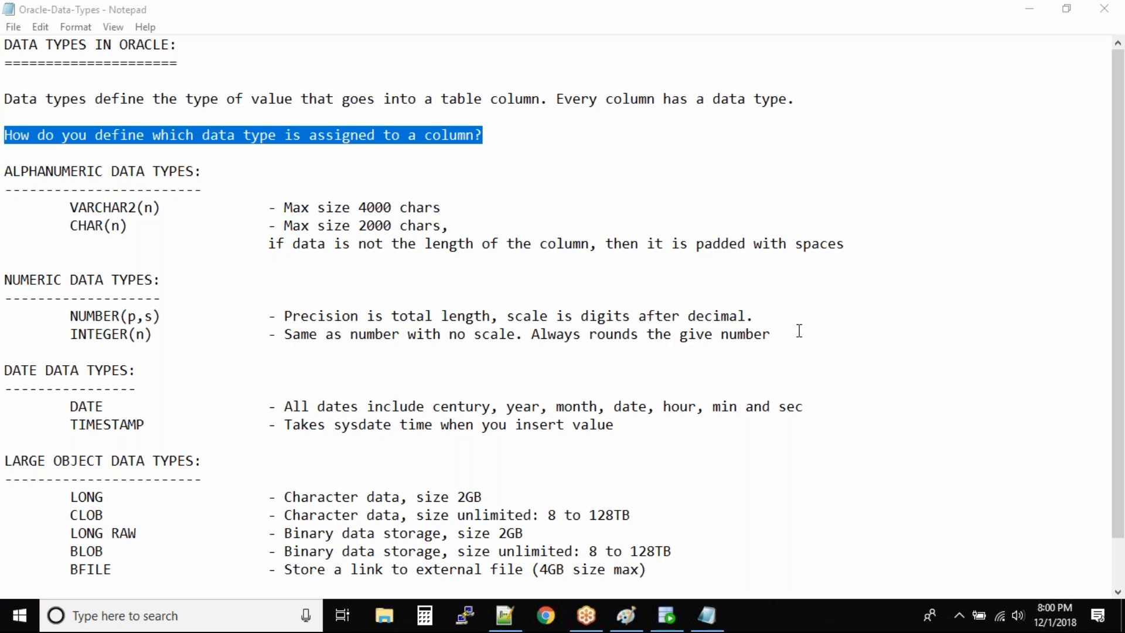
mouse_move(503, 142)
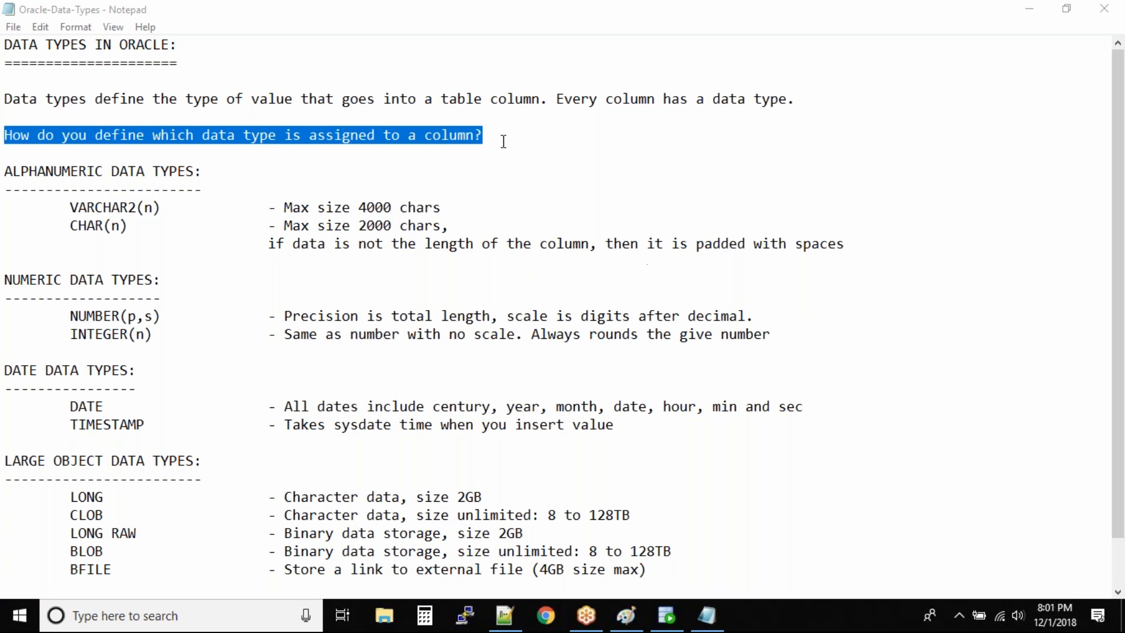